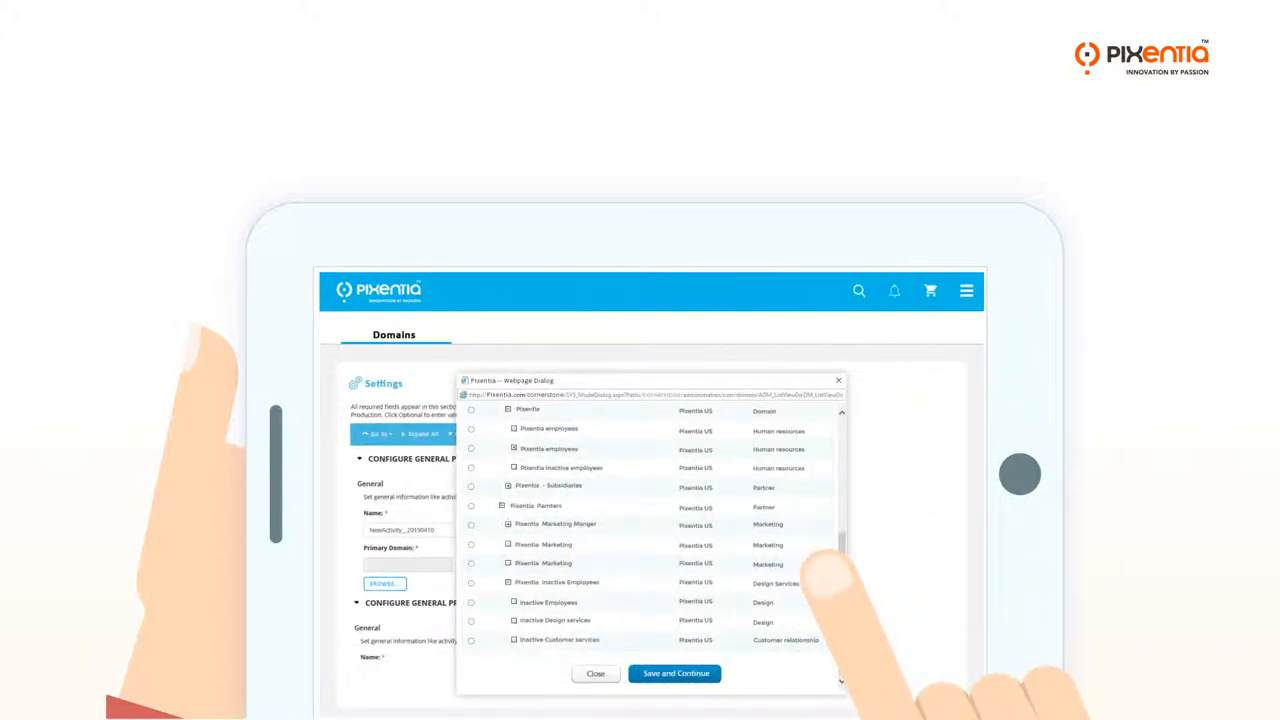
- Save and continue out of the organization picker to show the Instructor Schedule list
click(596, 672)
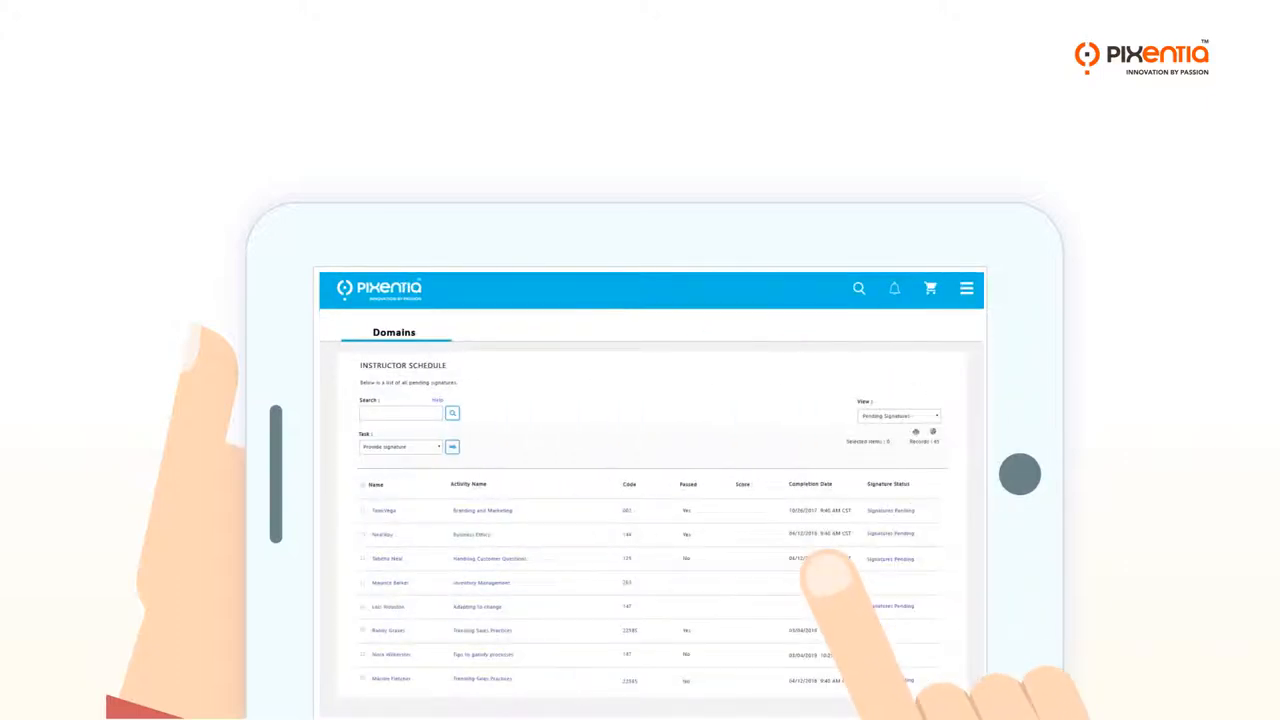